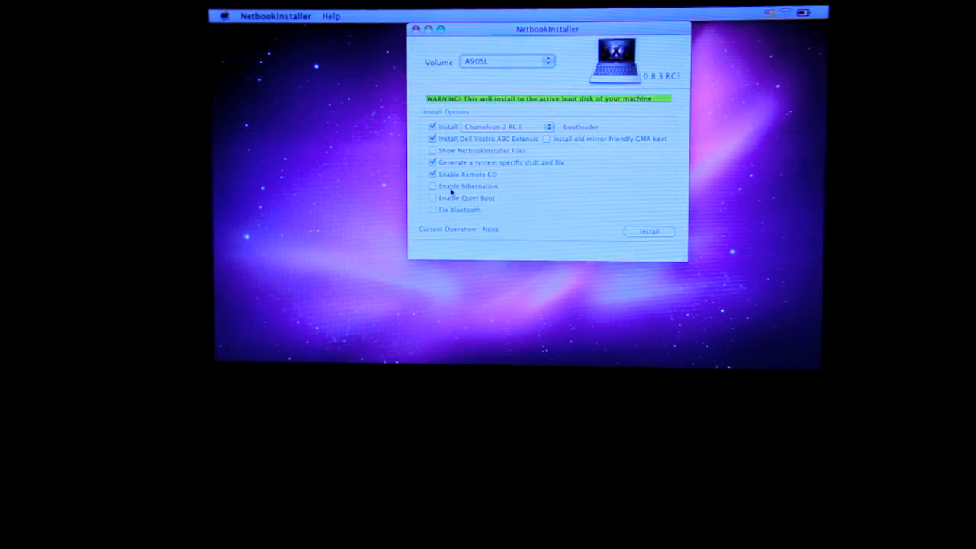
Step: Start the installation on the netbook volume, which begins creating the /Extra folder
{"action": "left_click", "coordinate": [649, 231]}
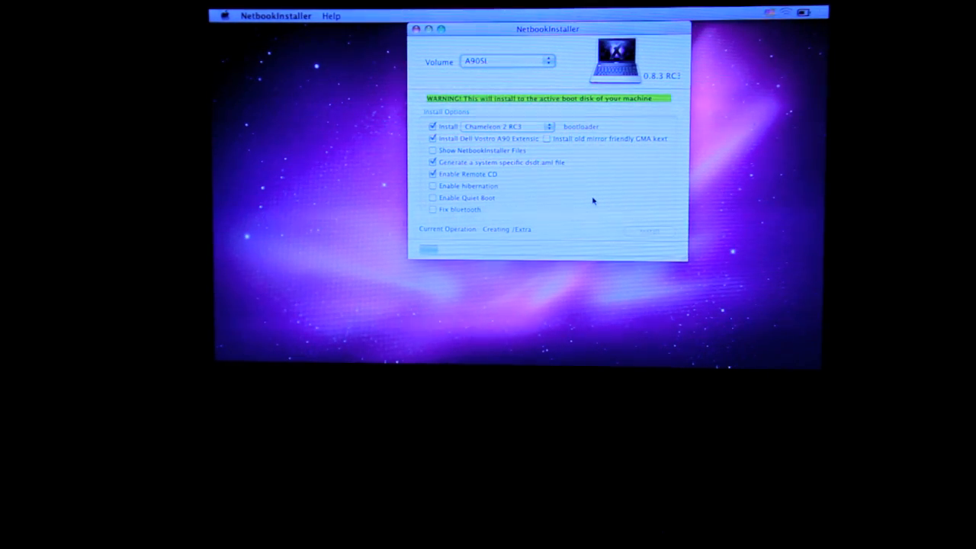